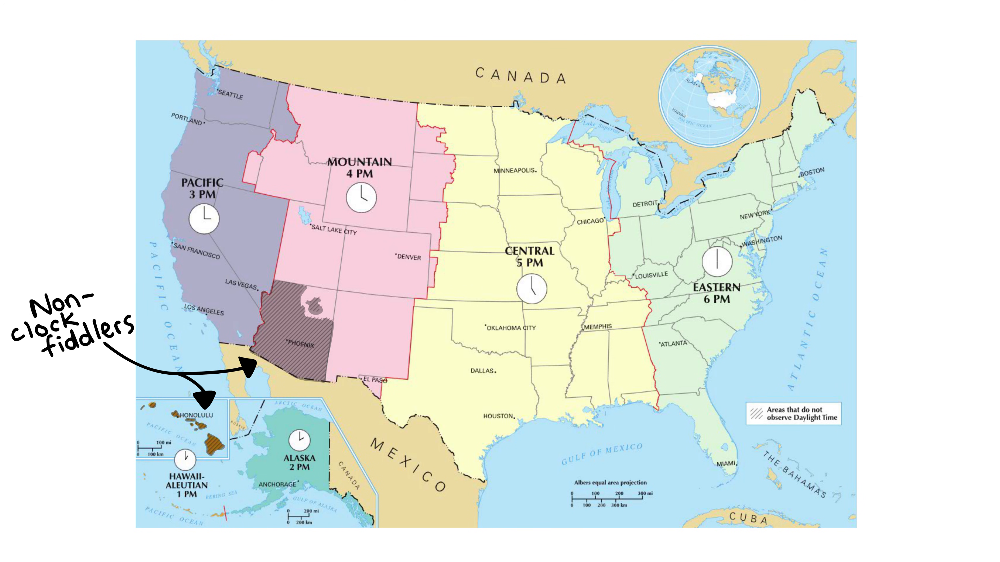
pyautogui.moveTo(211, 77); pyautogui.dragTo(229, 350)
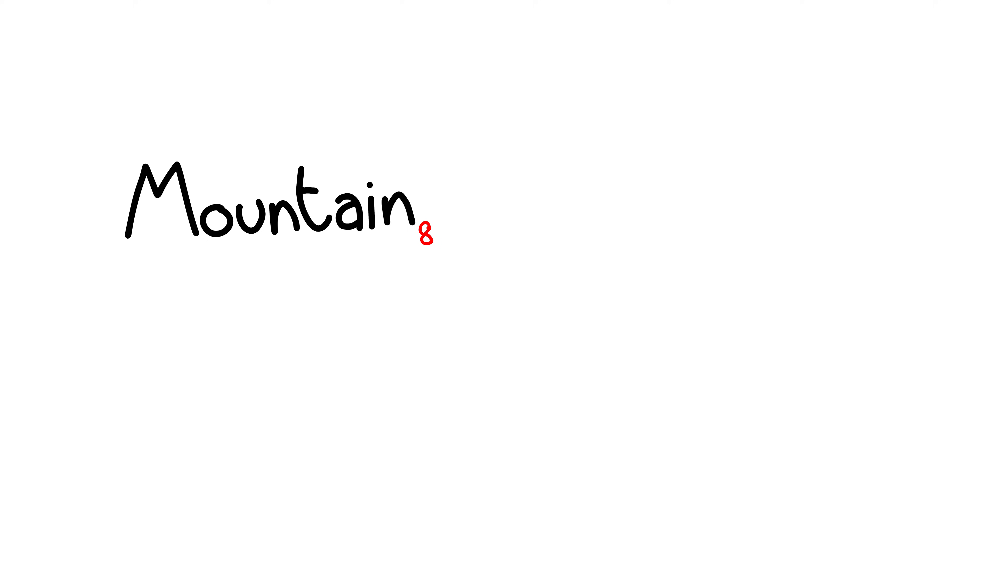
pyautogui.write('Time')
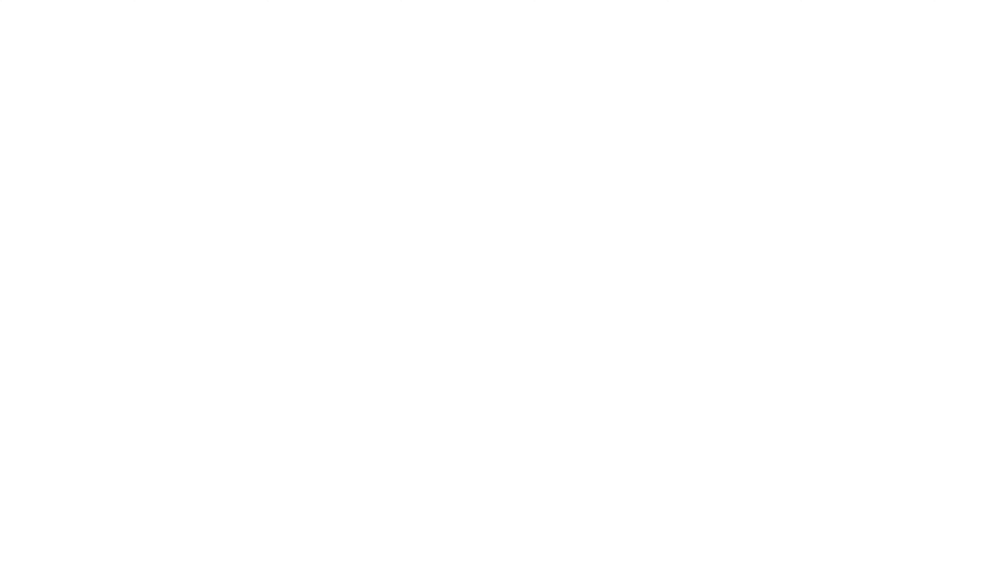
pyautogui.write('PT')
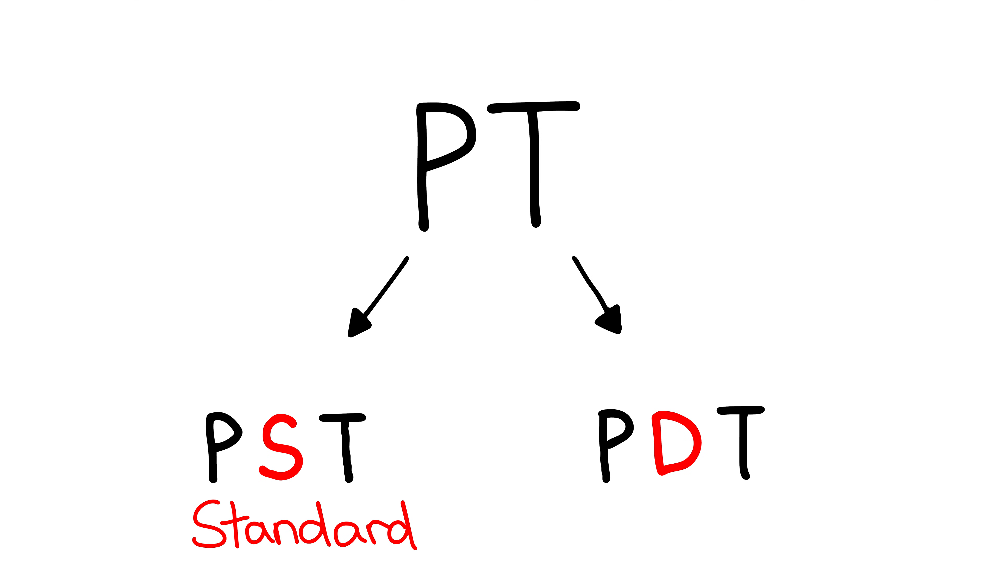
pyautogui.write('Daylight')
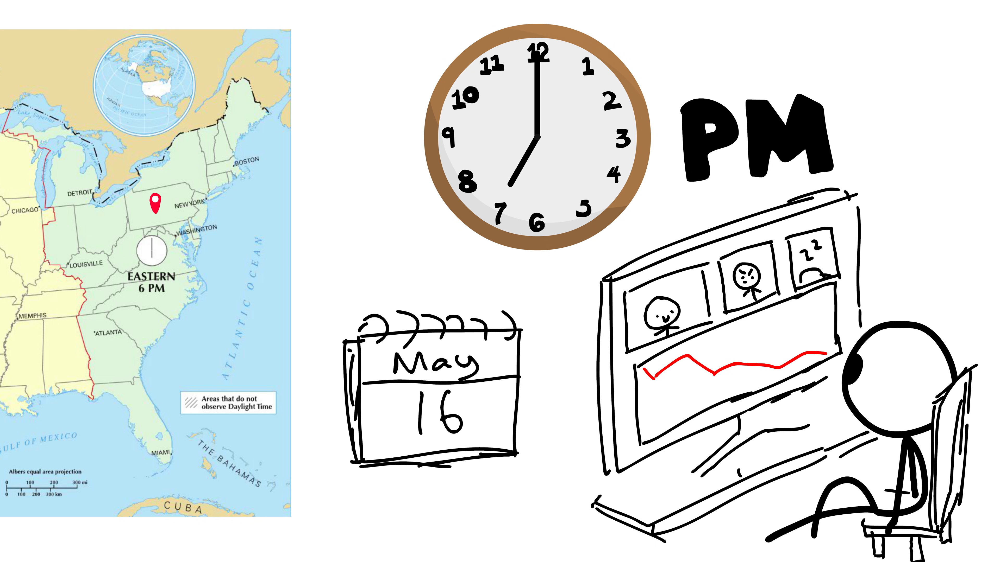
pyautogui.write('DST ON')
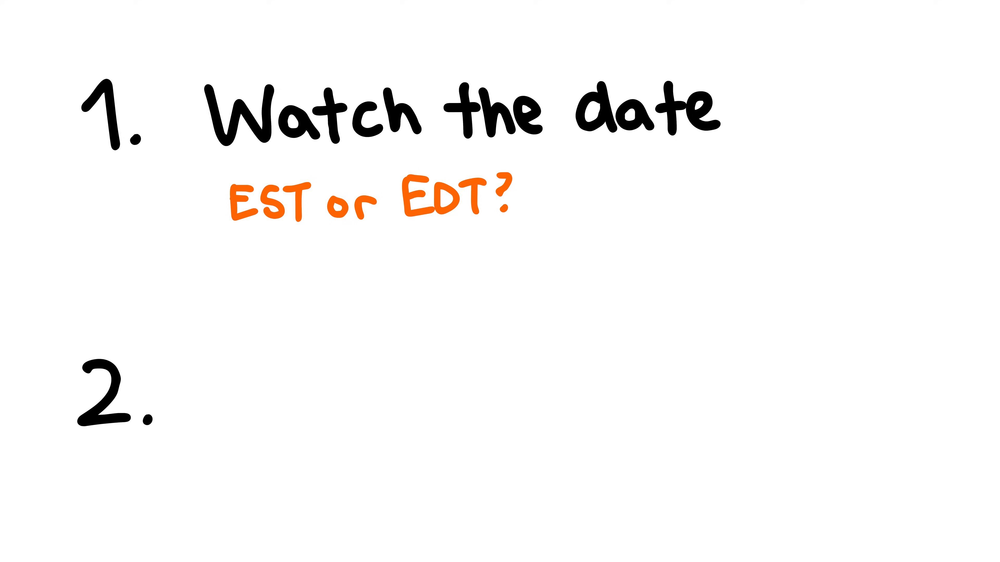
pyautogui.write('Omit the middle letter')
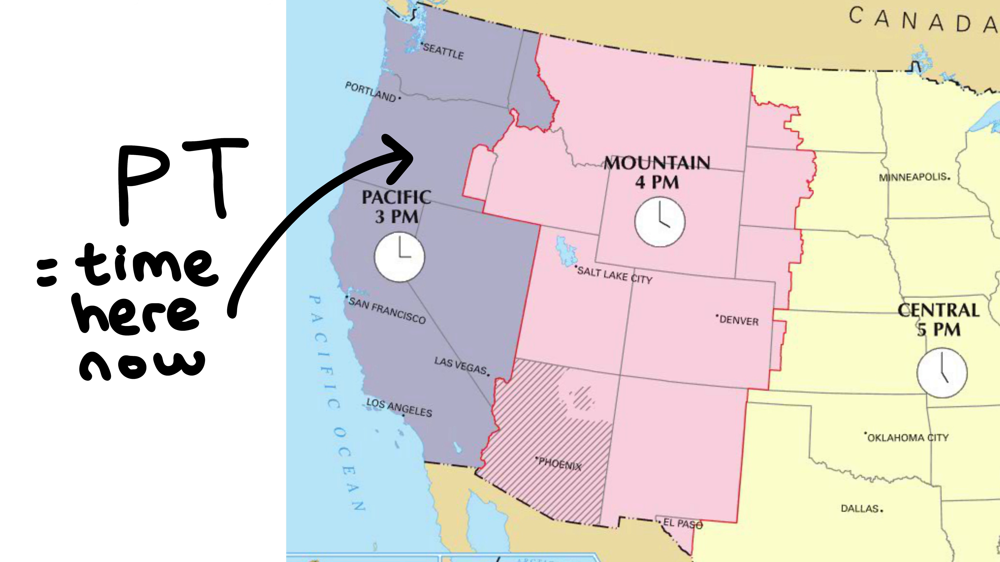
pyautogui.write('DST irrelevant')
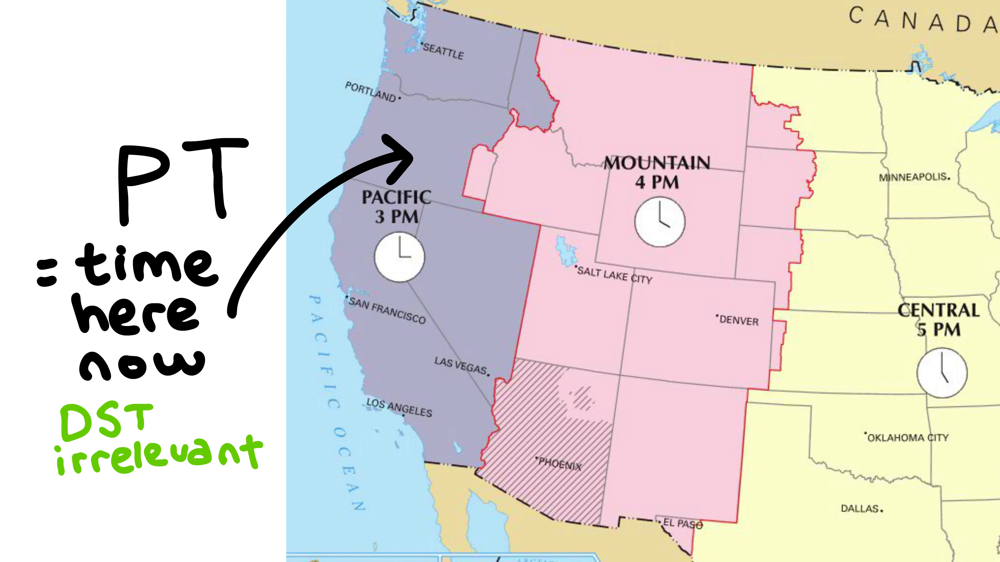